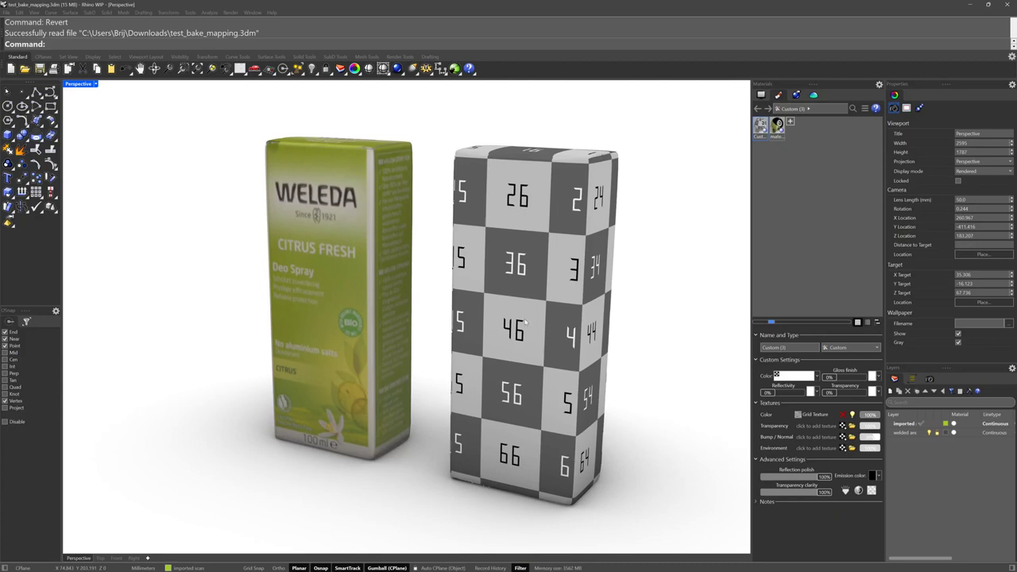
- Select the scanned Weleda box mesh to inspect its channel 1 UVs in the UV Editor
{"action": "left_click", "coordinate": [330, 302]}
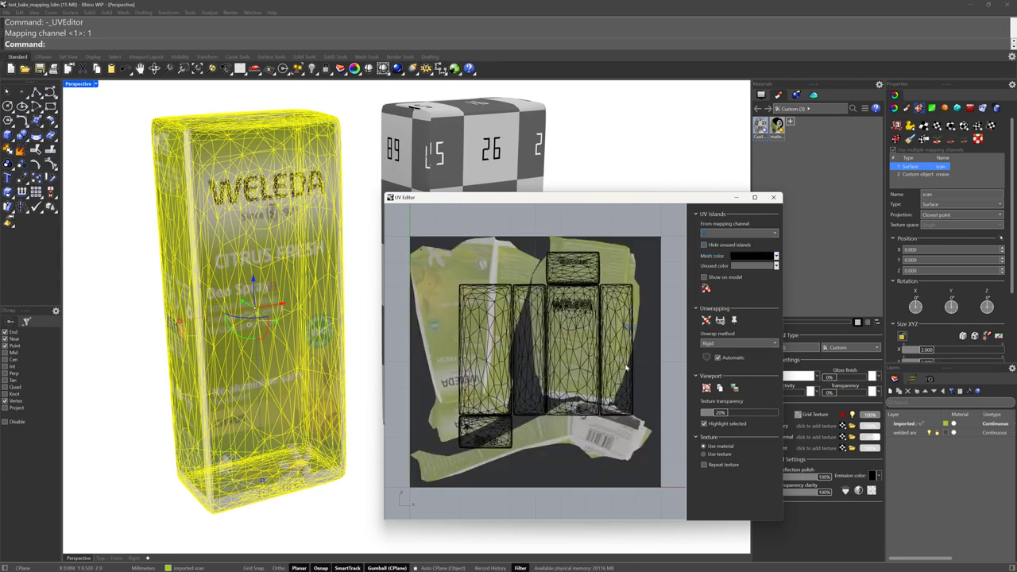
{"action": "mouse_move", "coordinate": [517, 353]}
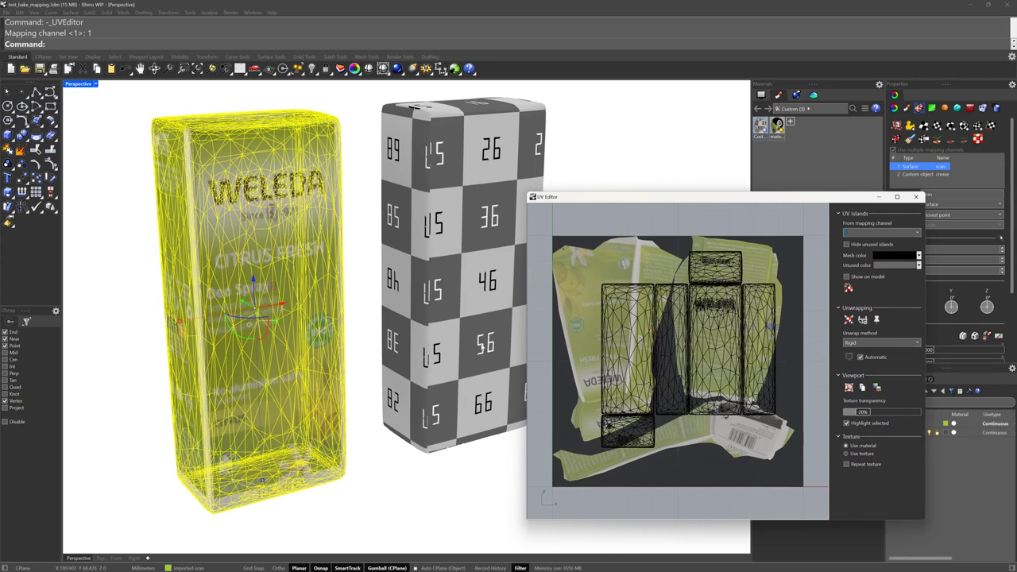
{"action": "mouse_move", "coordinate": [838, 153]}
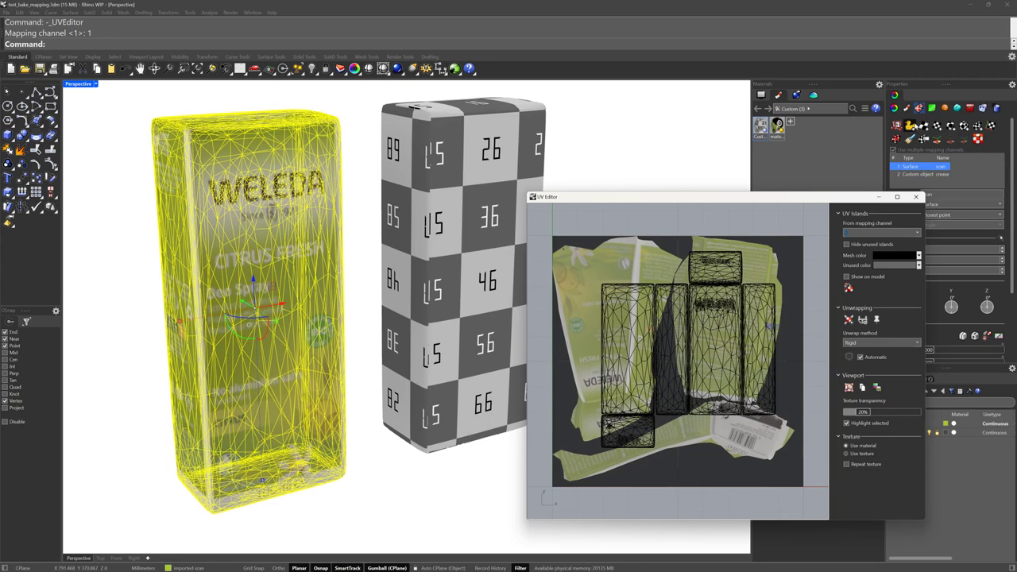
{"action": "mouse_move", "coordinate": [654, 337]}
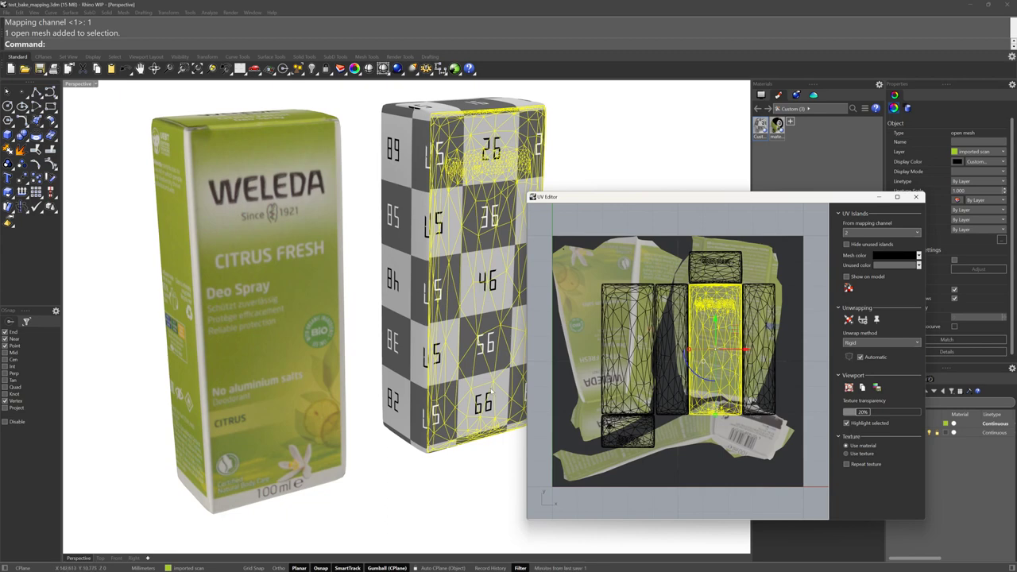
{"action": "mouse_move", "coordinate": [293, 362]}
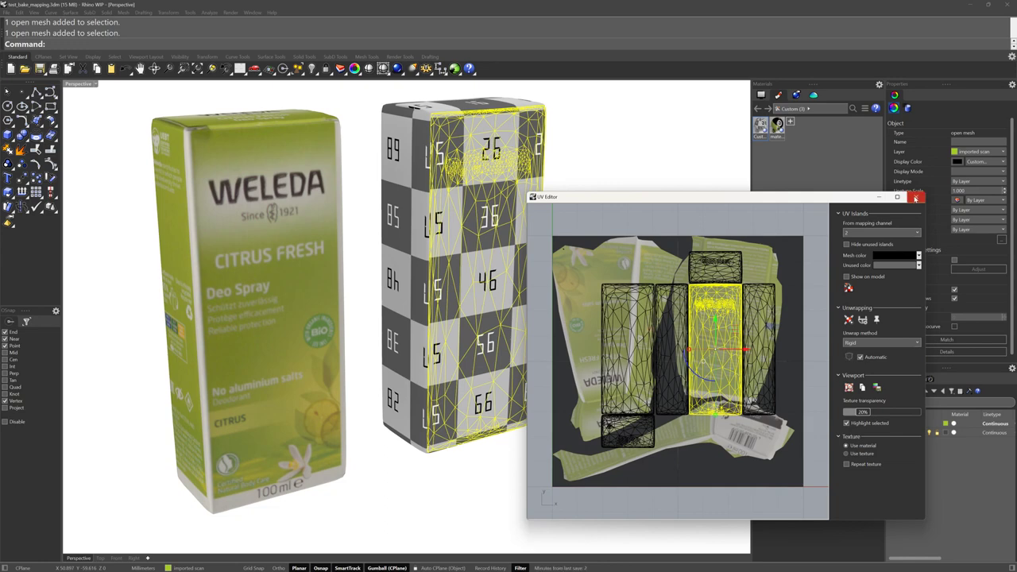
- Pick the scanned mesh from the Selection Menu and start ApplyCustomMapping on it
{"action": "left_click", "coordinate": [922, 197]}
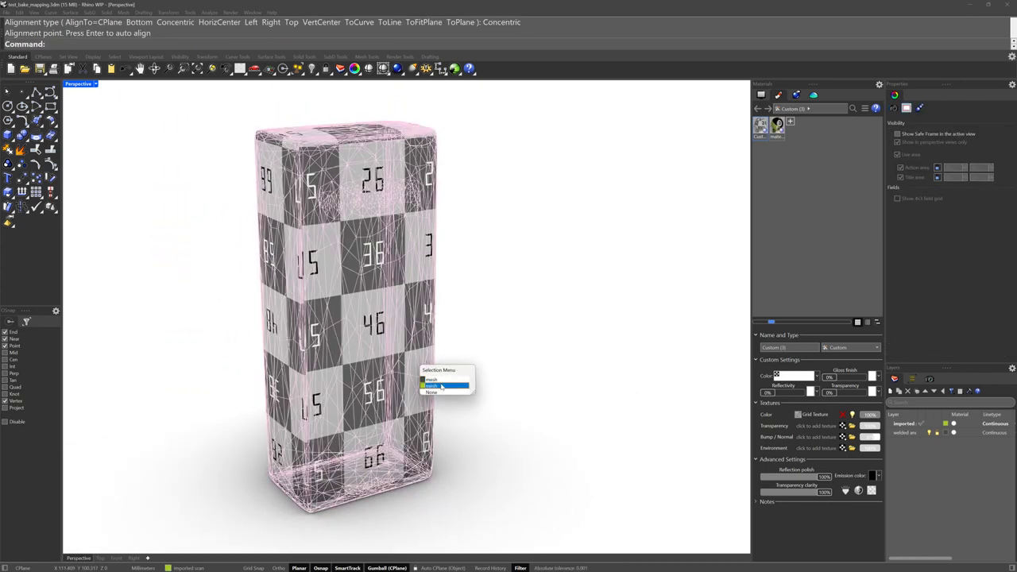
{"action": "left_click", "coordinate": [439, 385]}
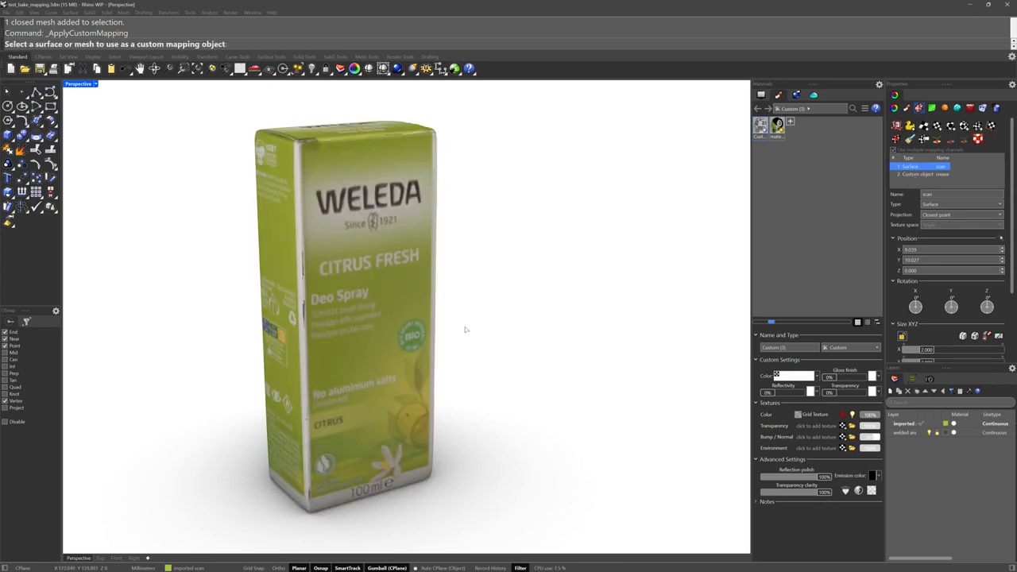
- Use the checker box as the custom mapping object for the scanned mesh
{"action": "left_click", "coordinate": [343, 317]}
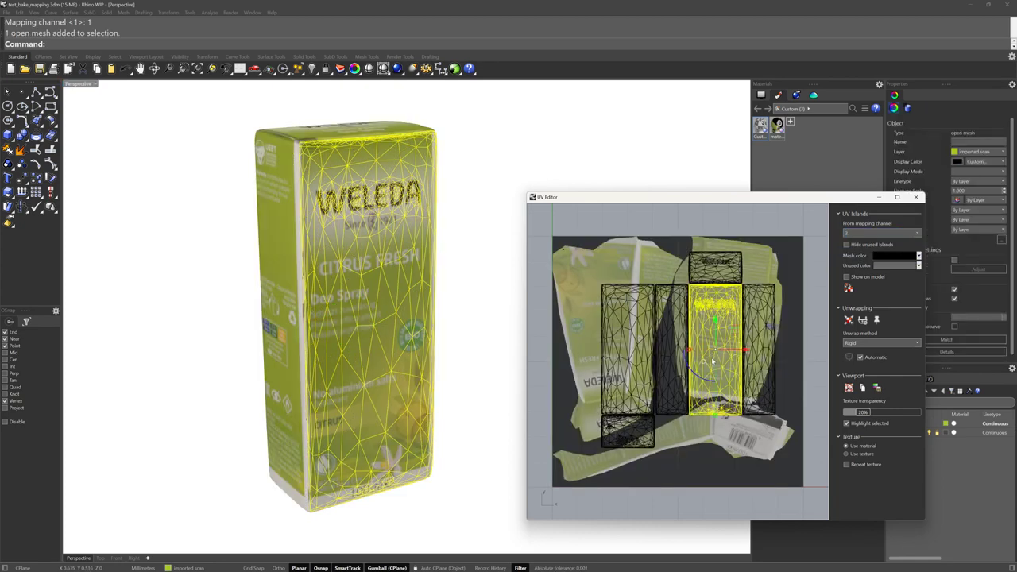
{"action": "mouse_move", "coordinate": [407, 311]}
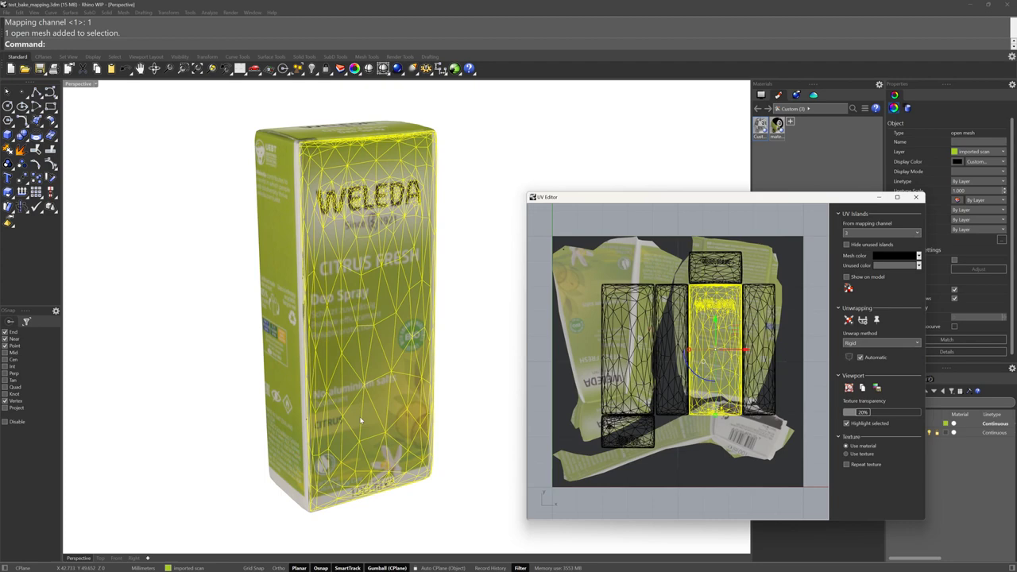
{"action": "mouse_move", "coordinate": [756, 288]}
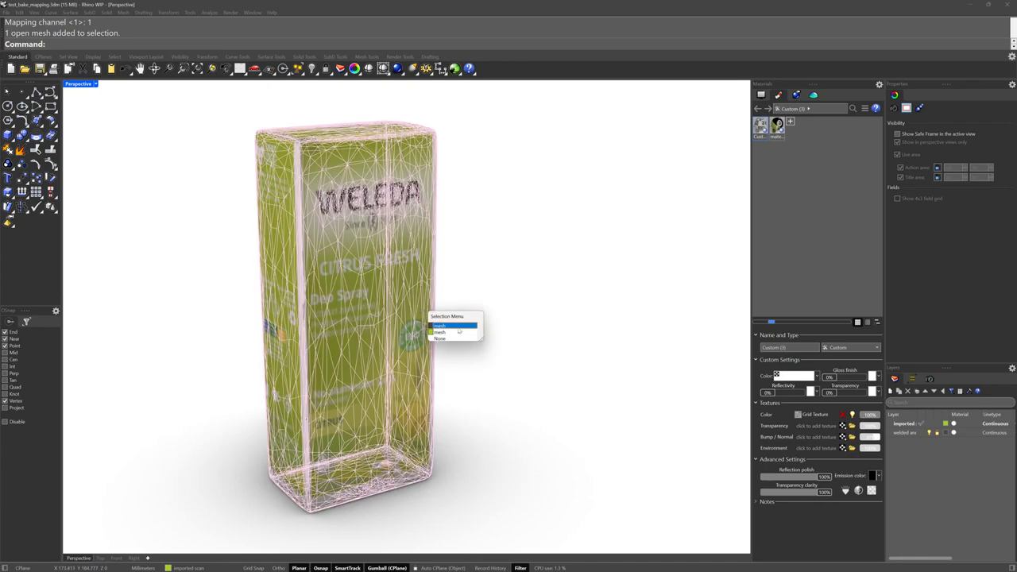
- Set up BakeMapping on the scan mesh from source channel 1 to target channel 3 with 2 fill pixels
{"action": "left_click", "coordinate": [452, 328]}
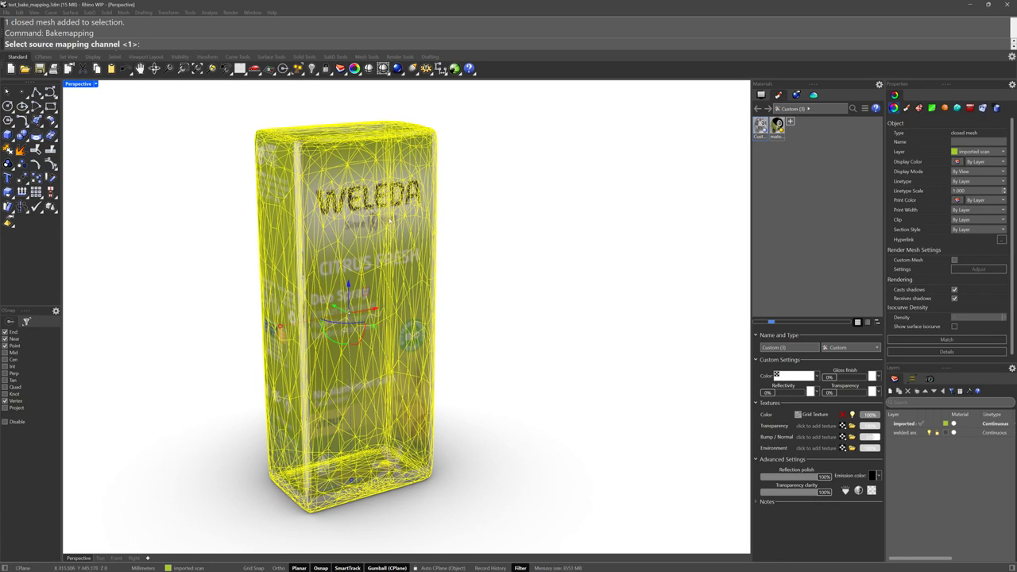
{"action": "key", "text": "Enter"}
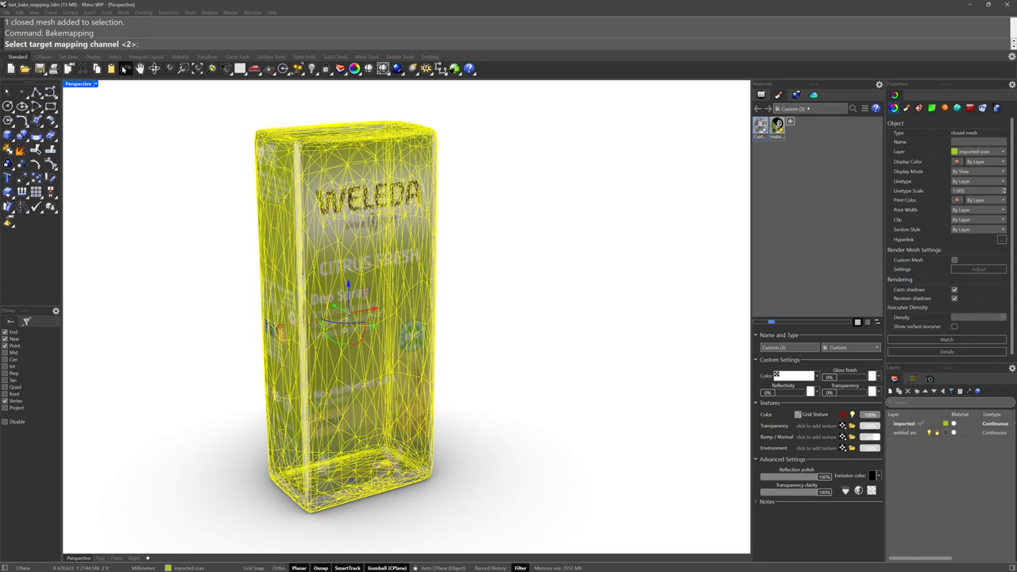
{"action": "mouse_move", "coordinate": [521, 298]}
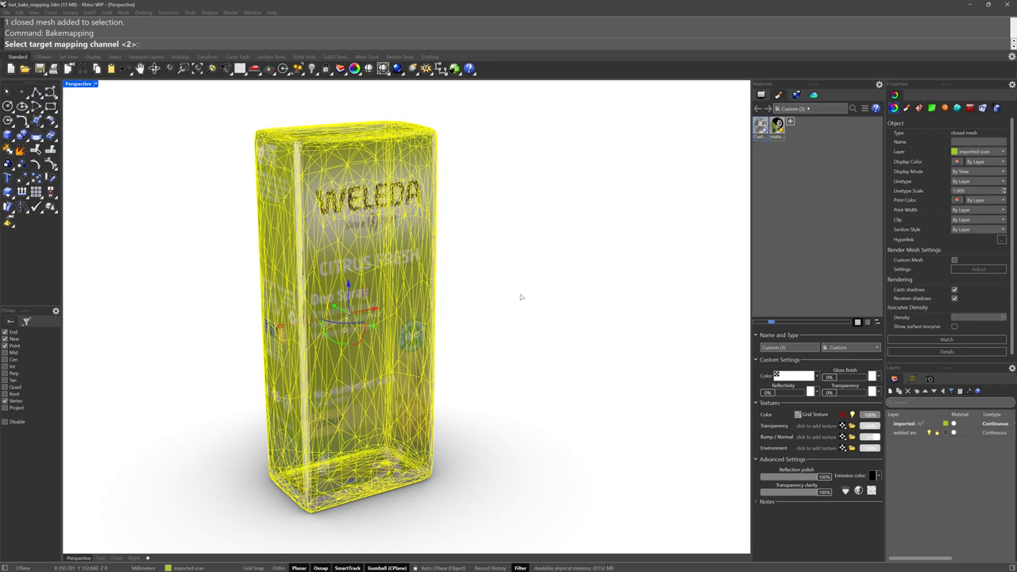
{"action": "type", "text": "3"}
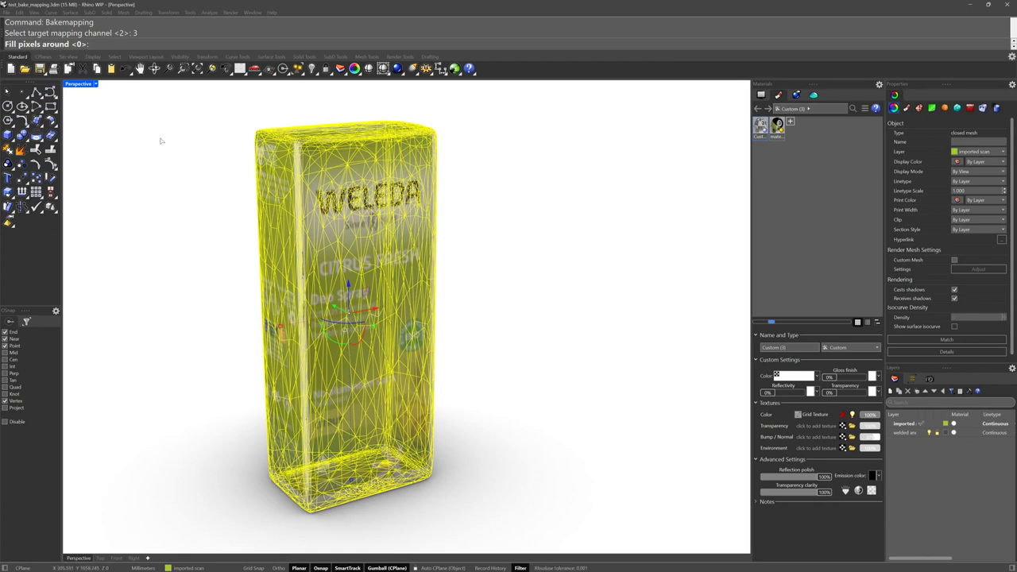
{"action": "mouse_move", "coordinate": [210, 206]}
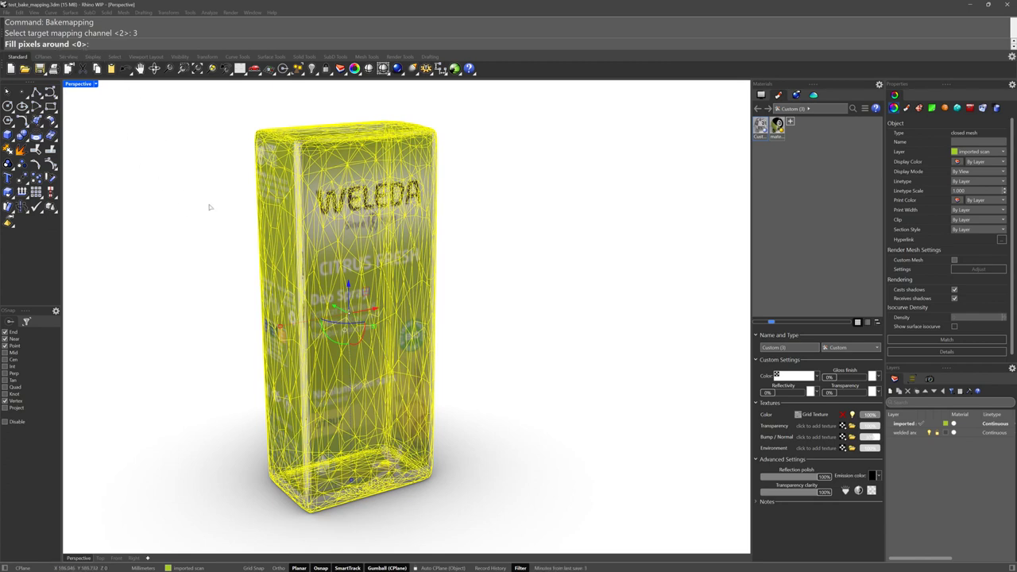
{"action": "mouse_move", "coordinate": [391, 153]}
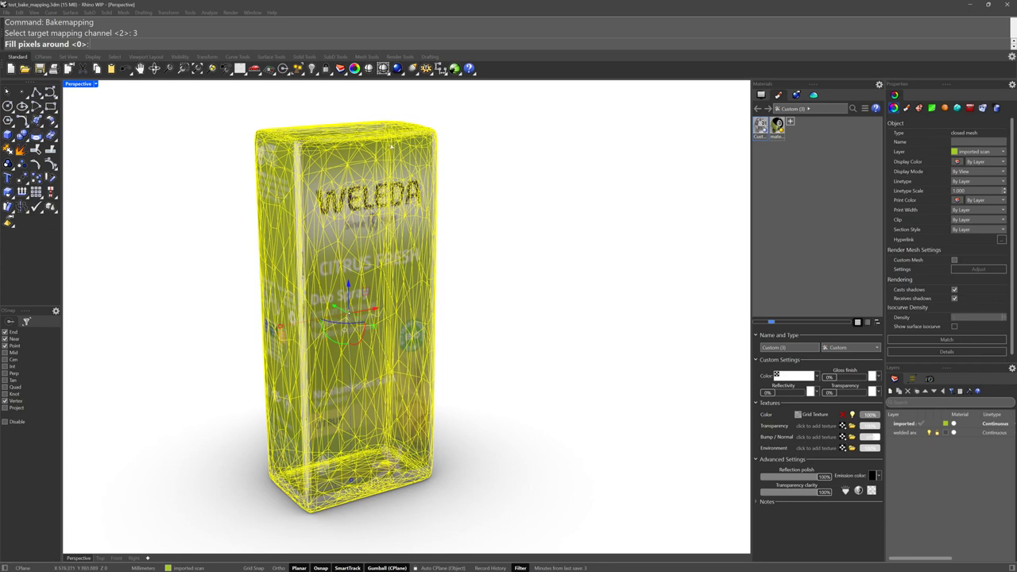
{"action": "mouse_move", "coordinate": [358, 124]}
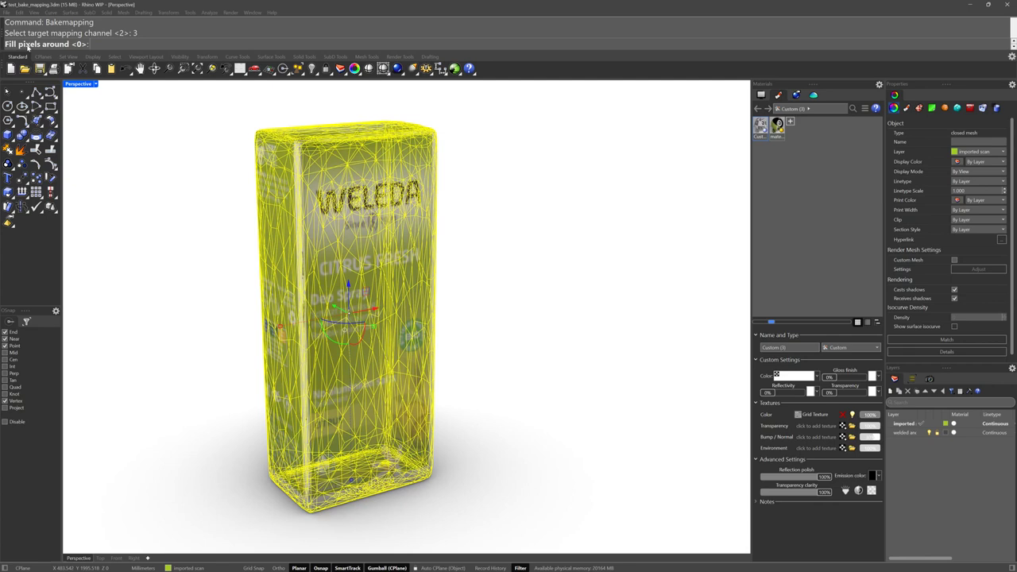
{"action": "mouse_move", "coordinate": [134, 226]}
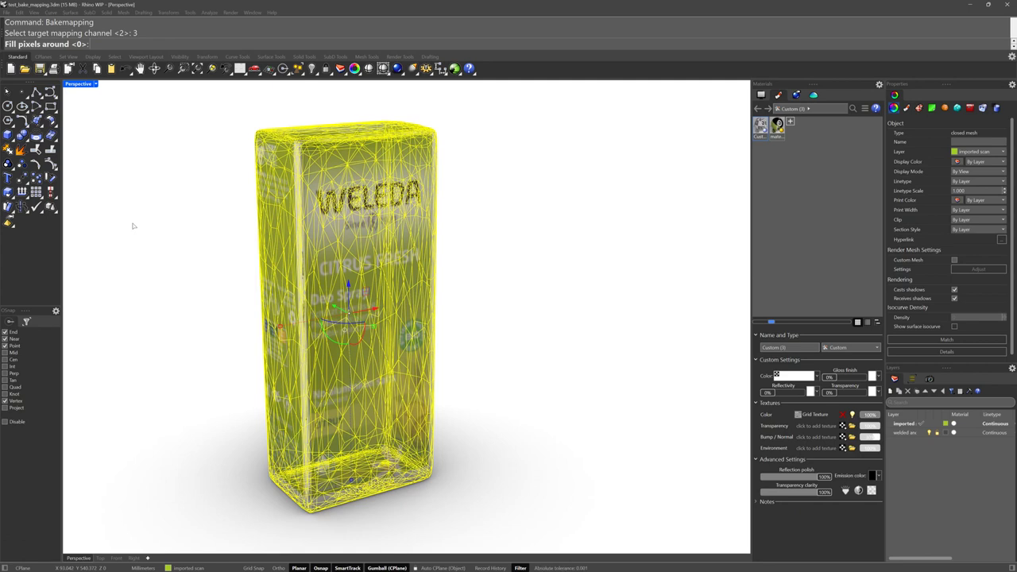
{"action": "type", "text": "2"}
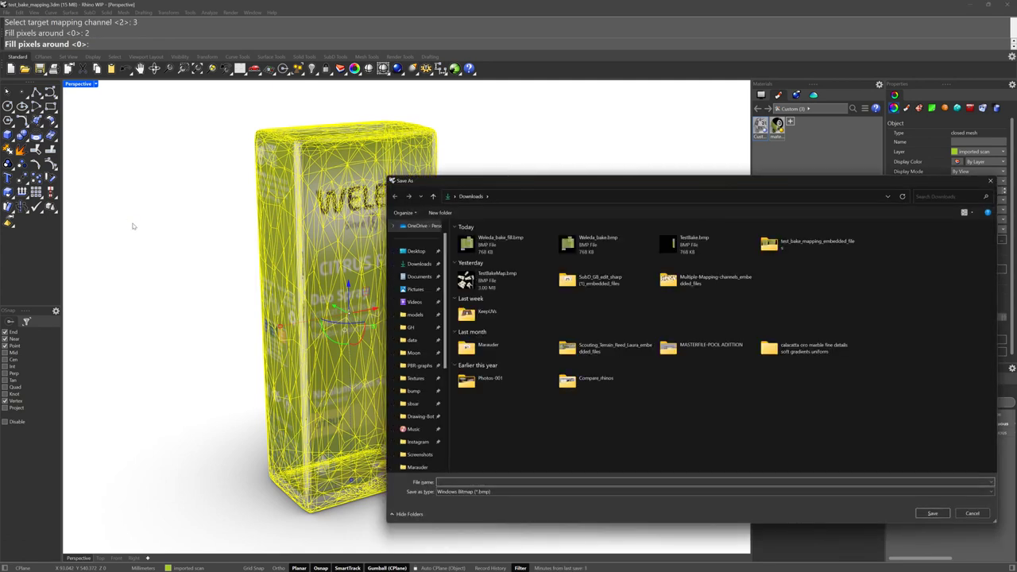
- Save the baked texture over the existing bake image file, confirming the replacement
{"action": "left_click", "coordinate": [600, 245]}
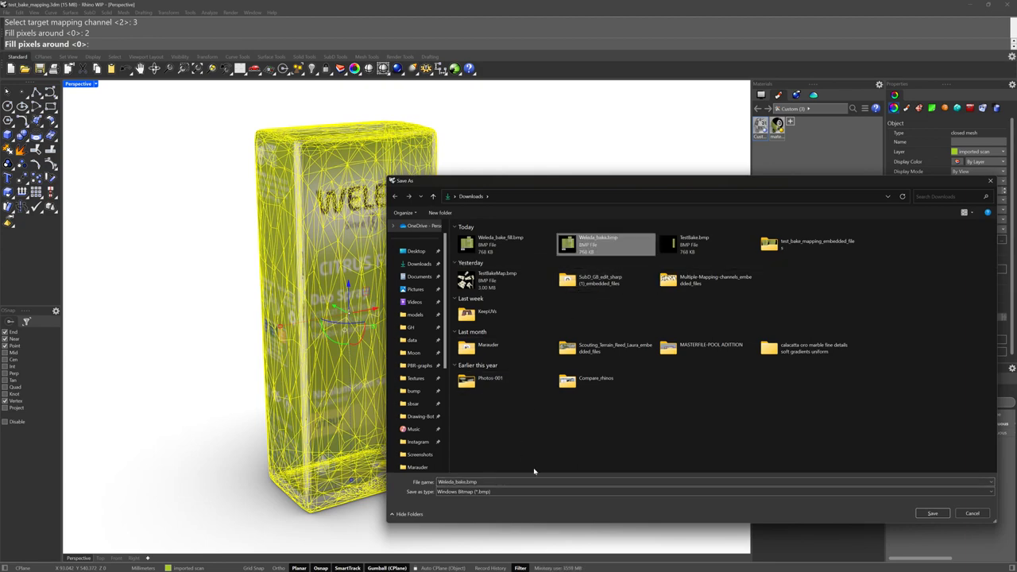
{"action": "left_click", "coordinate": [937, 513]}
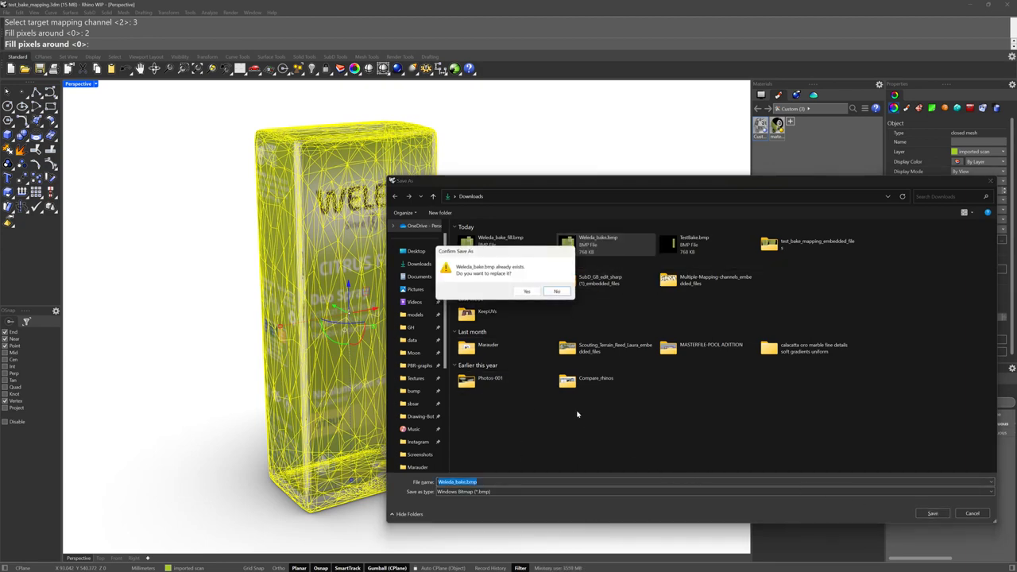
{"action": "left_click", "coordinate": [524, 291]}
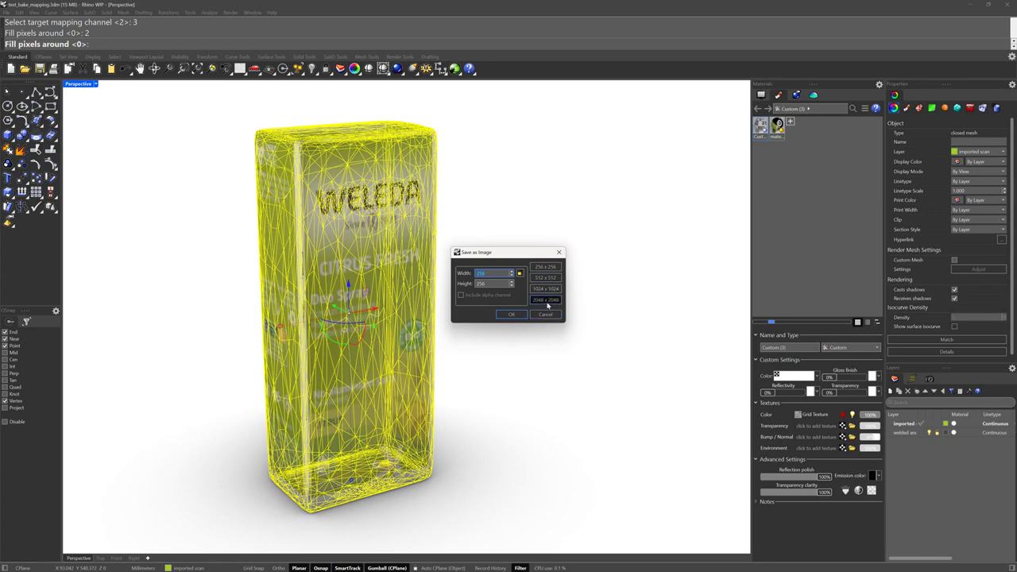
- Set the baked image resolution in Save as Image and run the bake
{"action": "left_click", "coordinate": [546, 299]}
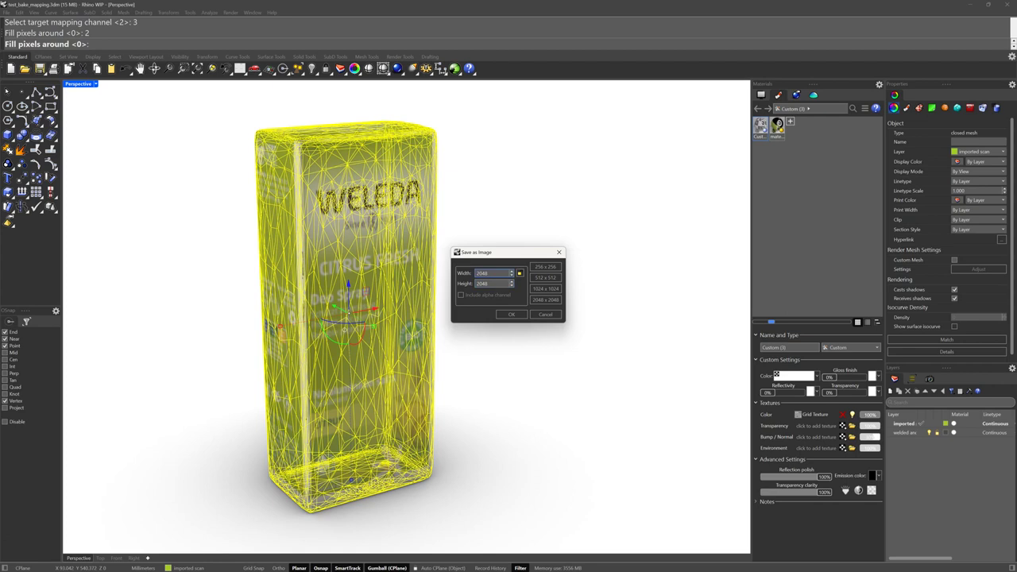
{"action": "left_click", "coordinate": [546, 277]}
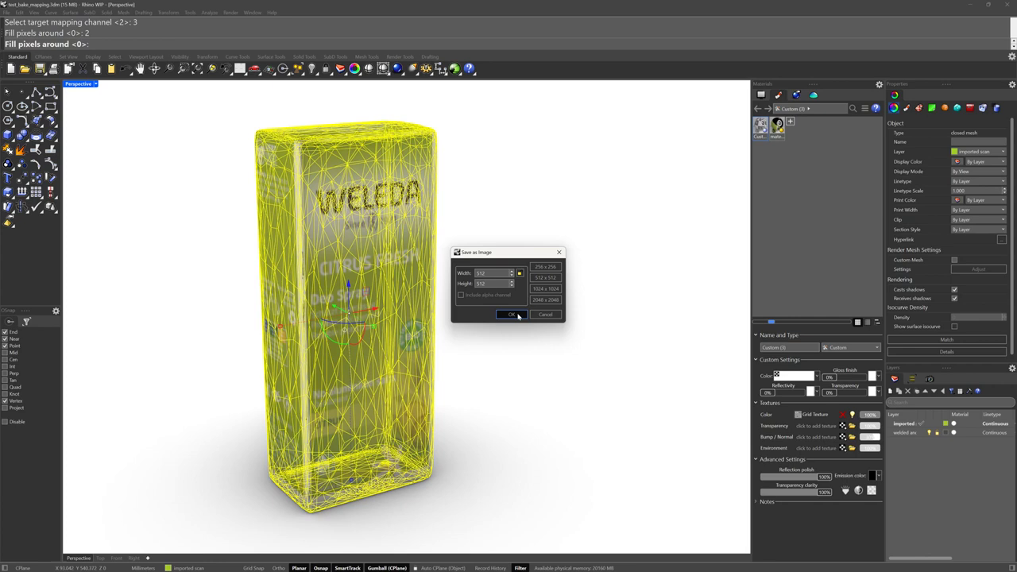
{"action": "left_click", "coordinate": [512, 314]}
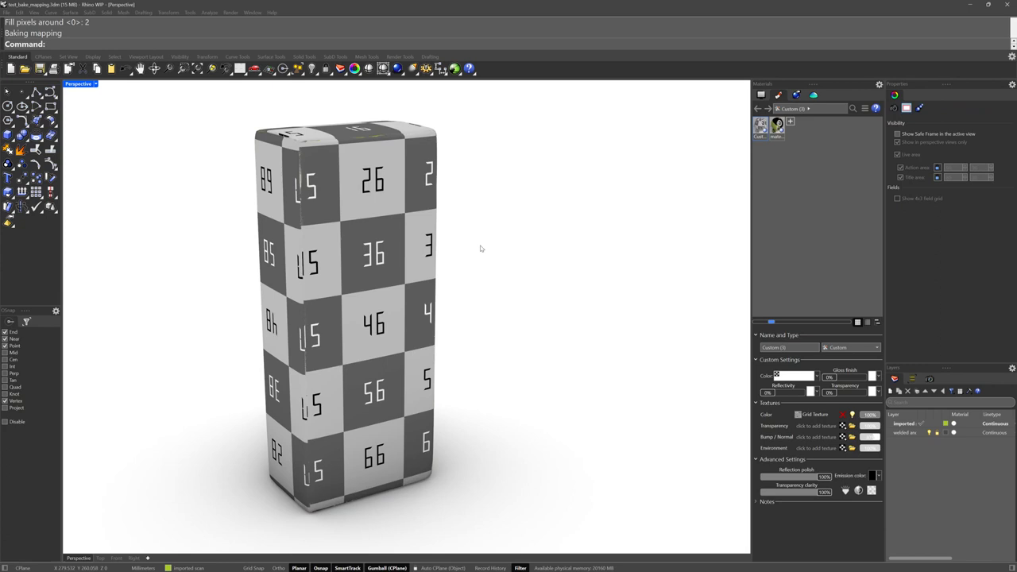
{"action": "left_click", "coordinate": [789, 122]}
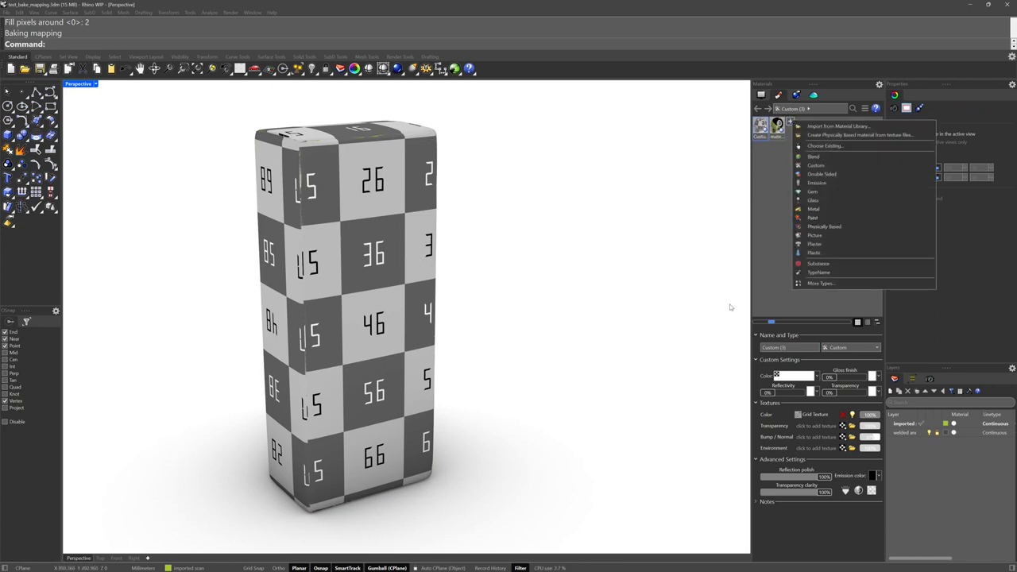
- Create a Physically Based material with the baked image as its Base Color texture
{"action": "left_click", "coordinate": [821, 226]}
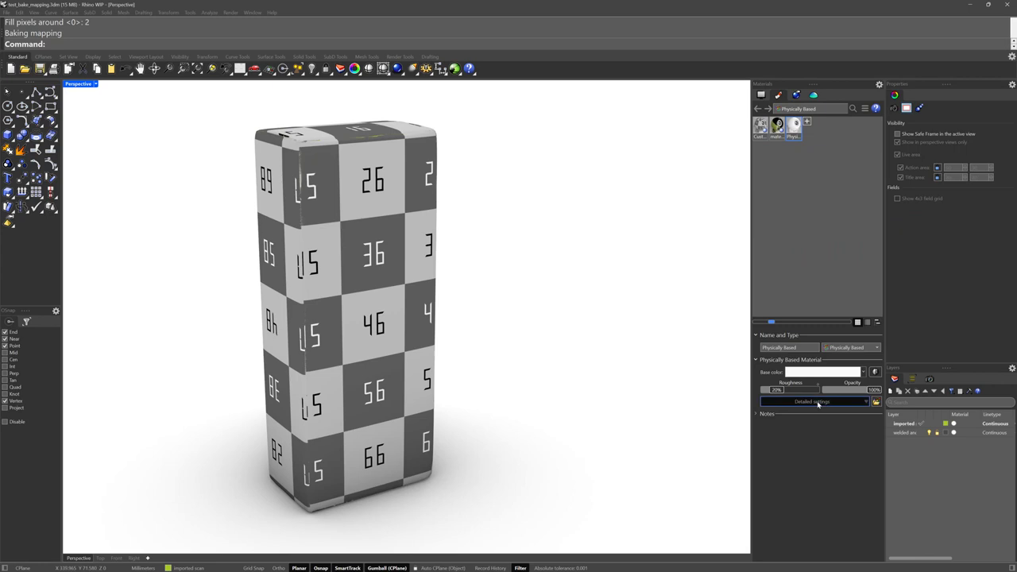
{"action": "left_click", "coordinate": [817, 401]}
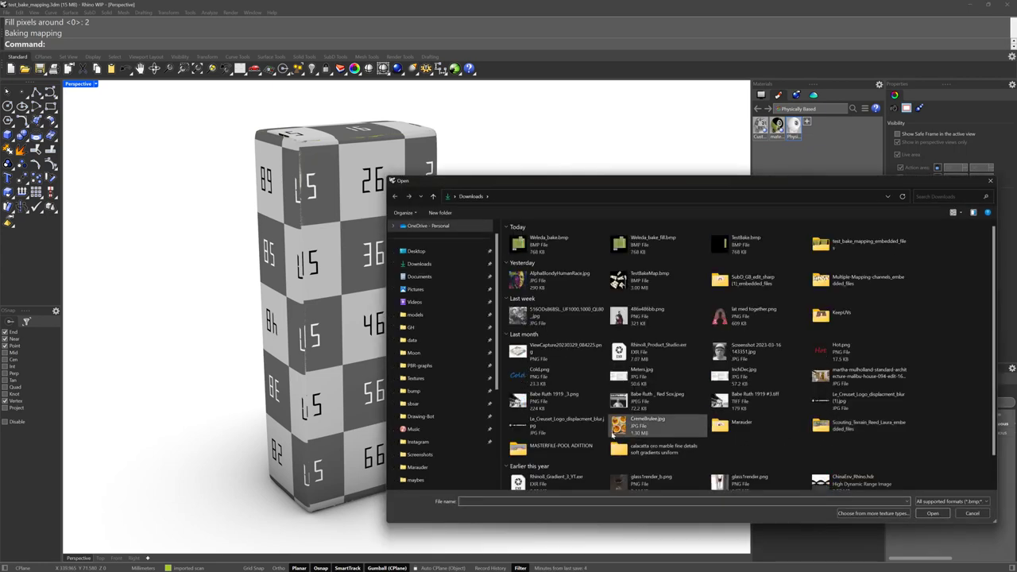
{"action": "left_click", "coordinate": [973, 514]}
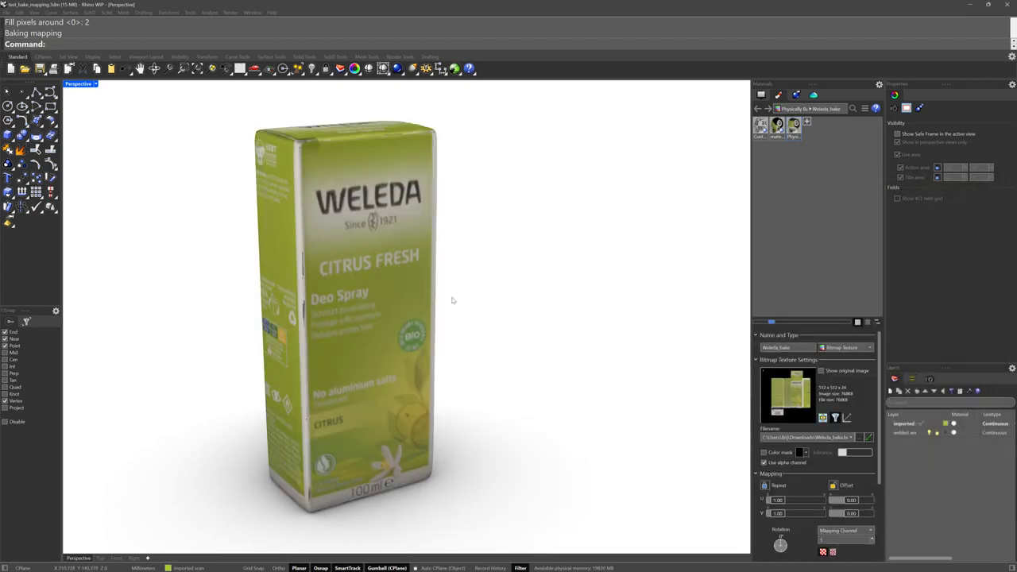
- Assign the new material to the box and select the textured mesh for UV inspection
{"action": "left_click", "coordinate": [346, 310]}
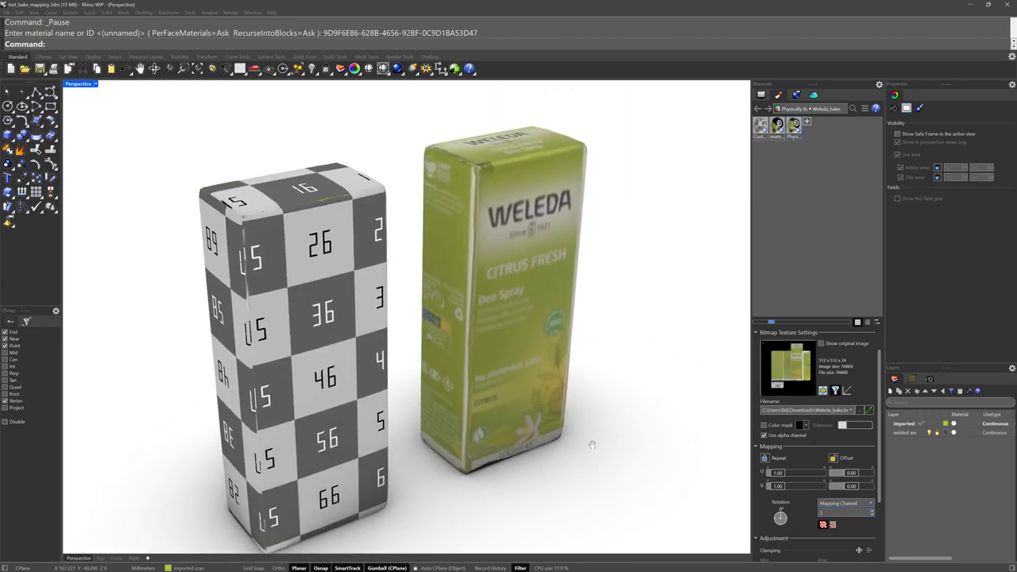
{"action": "left_click", "coordinate": [509, 318]}
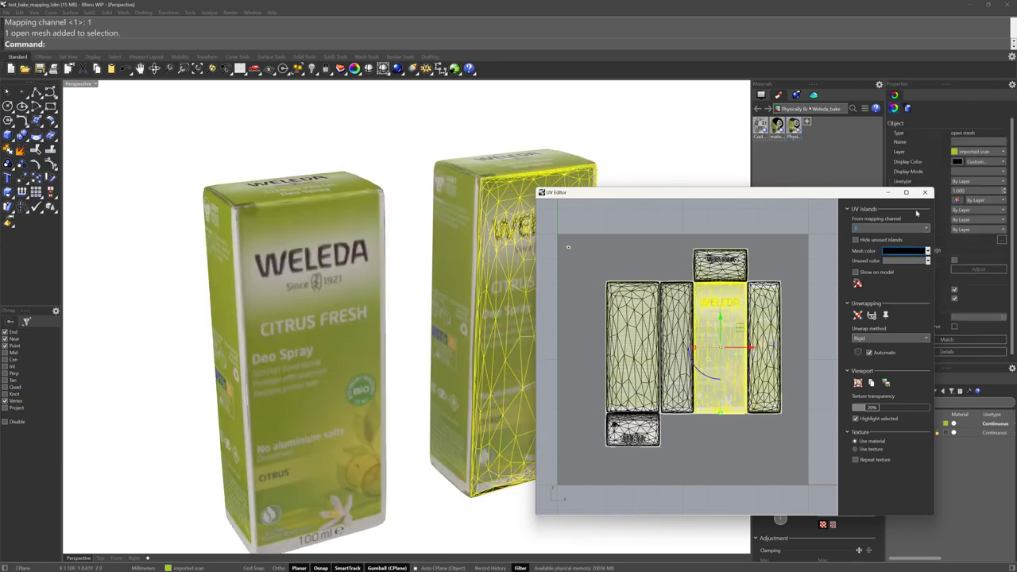
- Close the UV Editor, leaving both boxes side by side in the viewport
{"action": "left_click", "coordinate": [927, 193]}
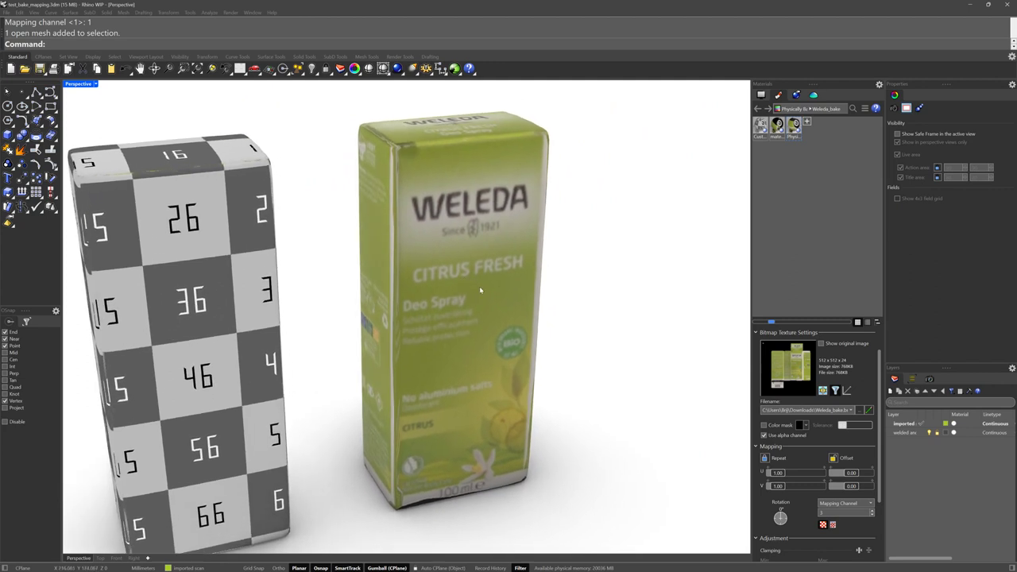
{"action": "mouse_move", "coordinate": [620, 382]}
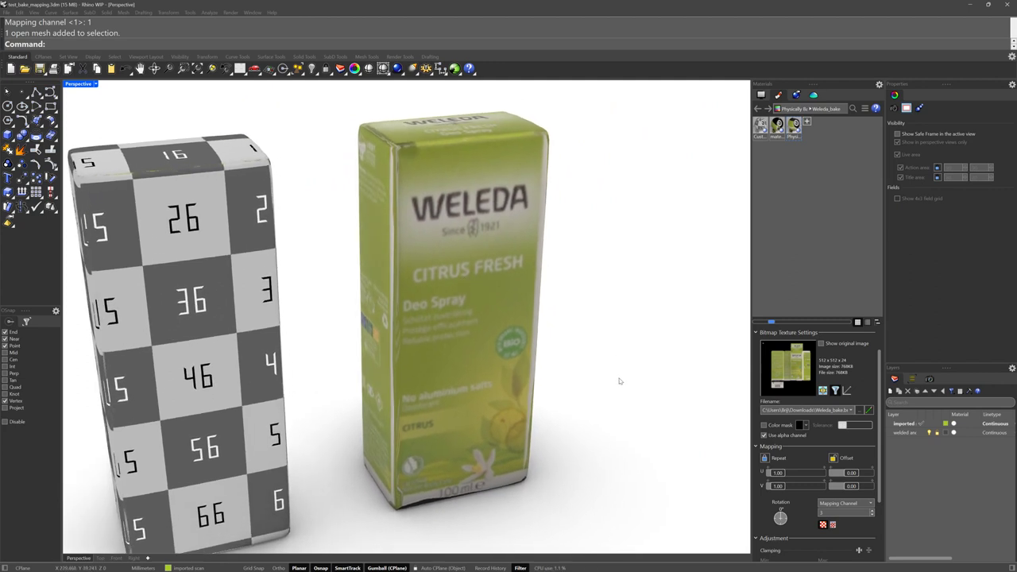
- Undo the last change, run Unweld and pick the textured Weleda box mesh
{"action": "key", "text": "Ctrl+z"}
{"action": "type", "text": "Unw"}
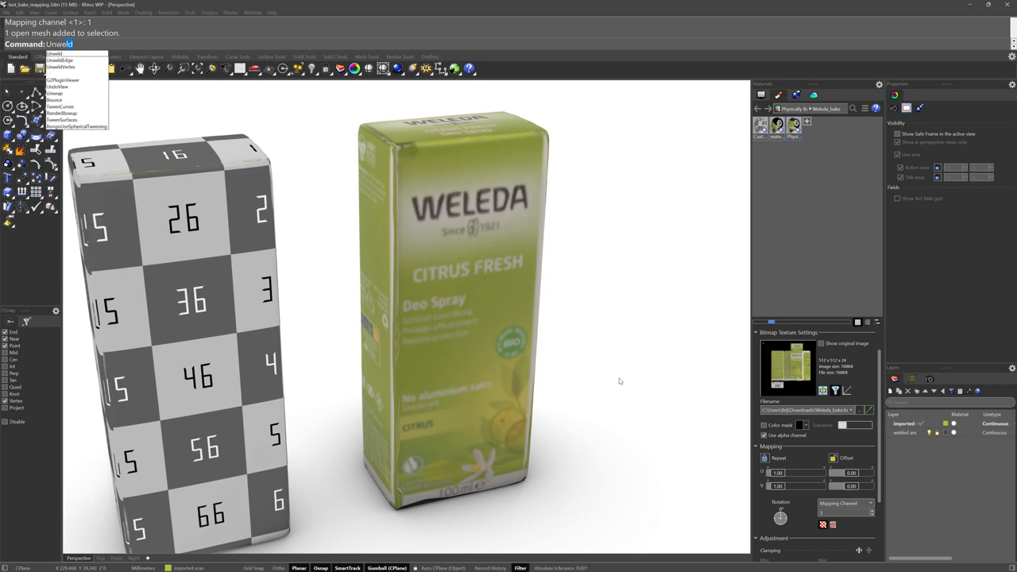
{"action": "left_click", "coordinate": [61, 60]}
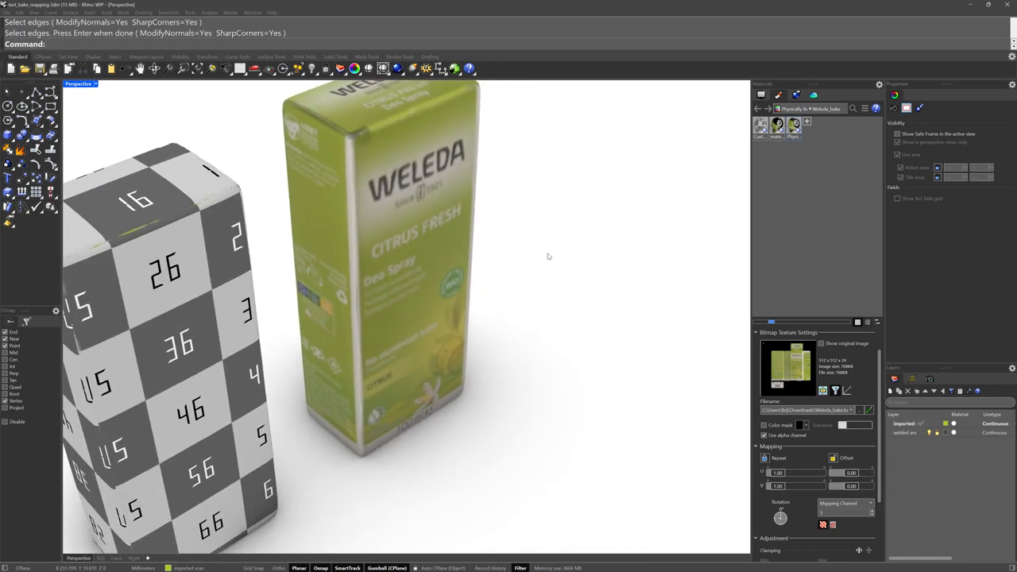
{"action": "scroll", "scroll_direction": "down", "scroll_amount": 3}
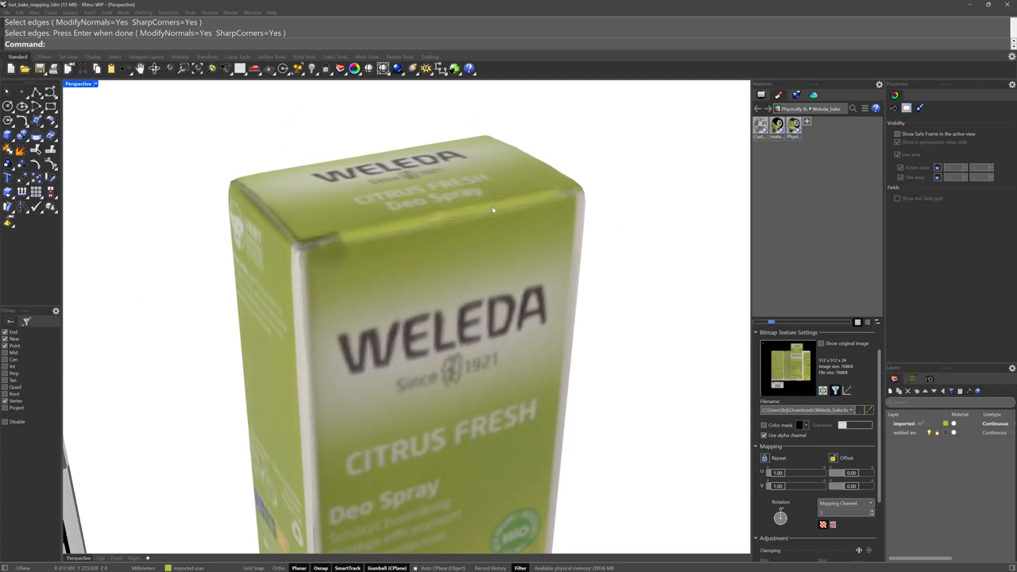
{"action": "mouse_move", "coordinate": [554, 197]}
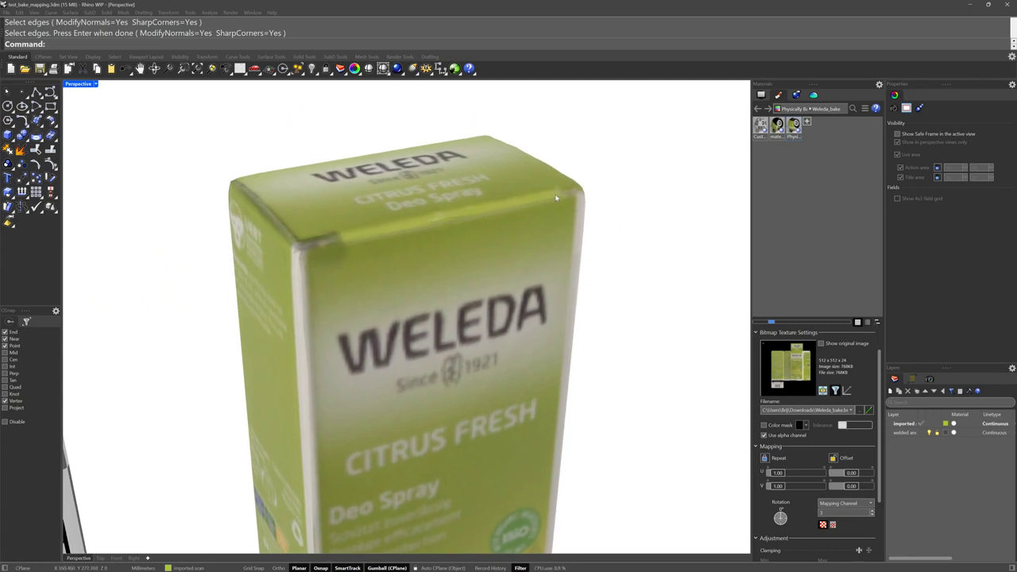
{"action": "mouse_move", "coordinate": [455, 222]}
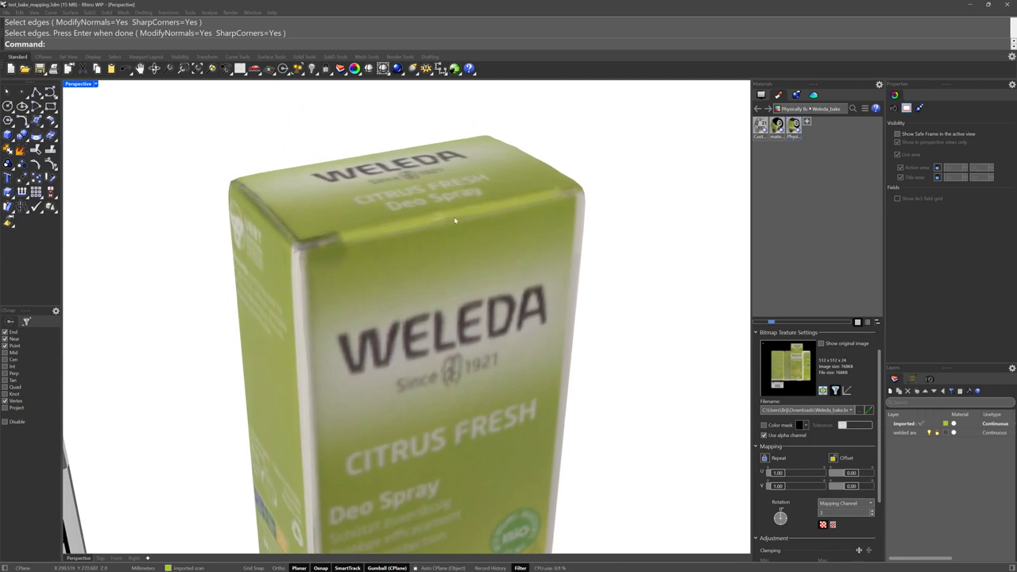
{"action": "left_click", "coordinate": [454, 221]}
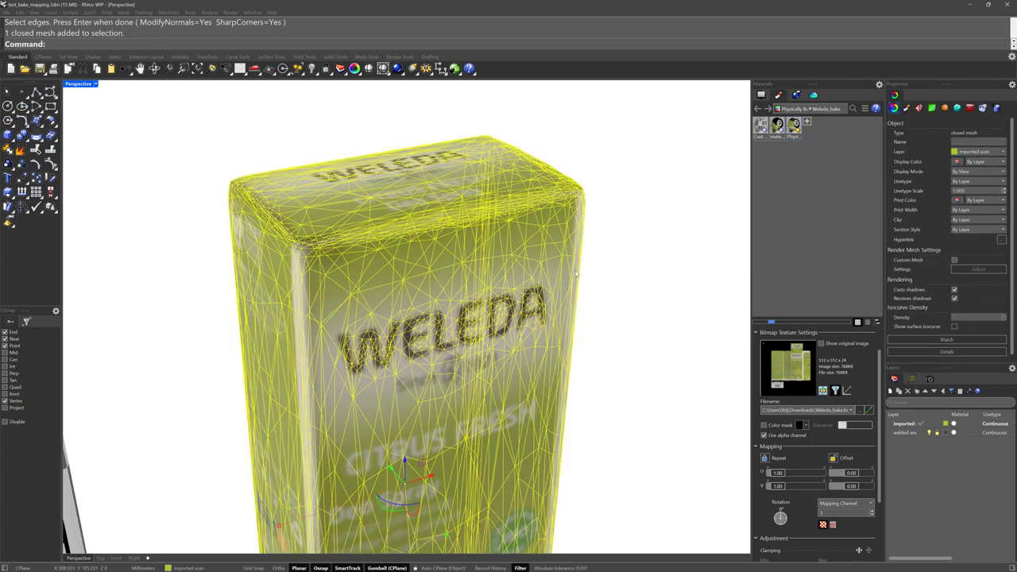